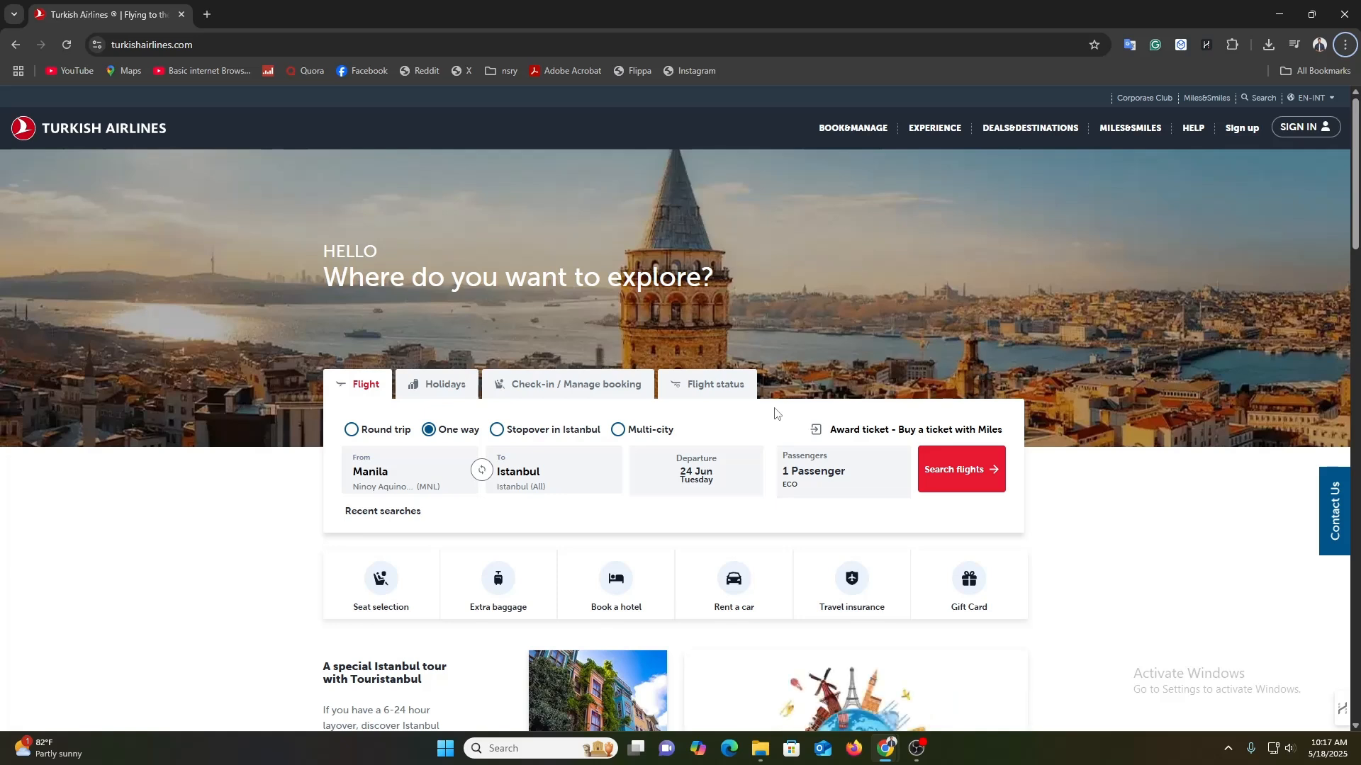
pyautogui.moveTo(345, 603)
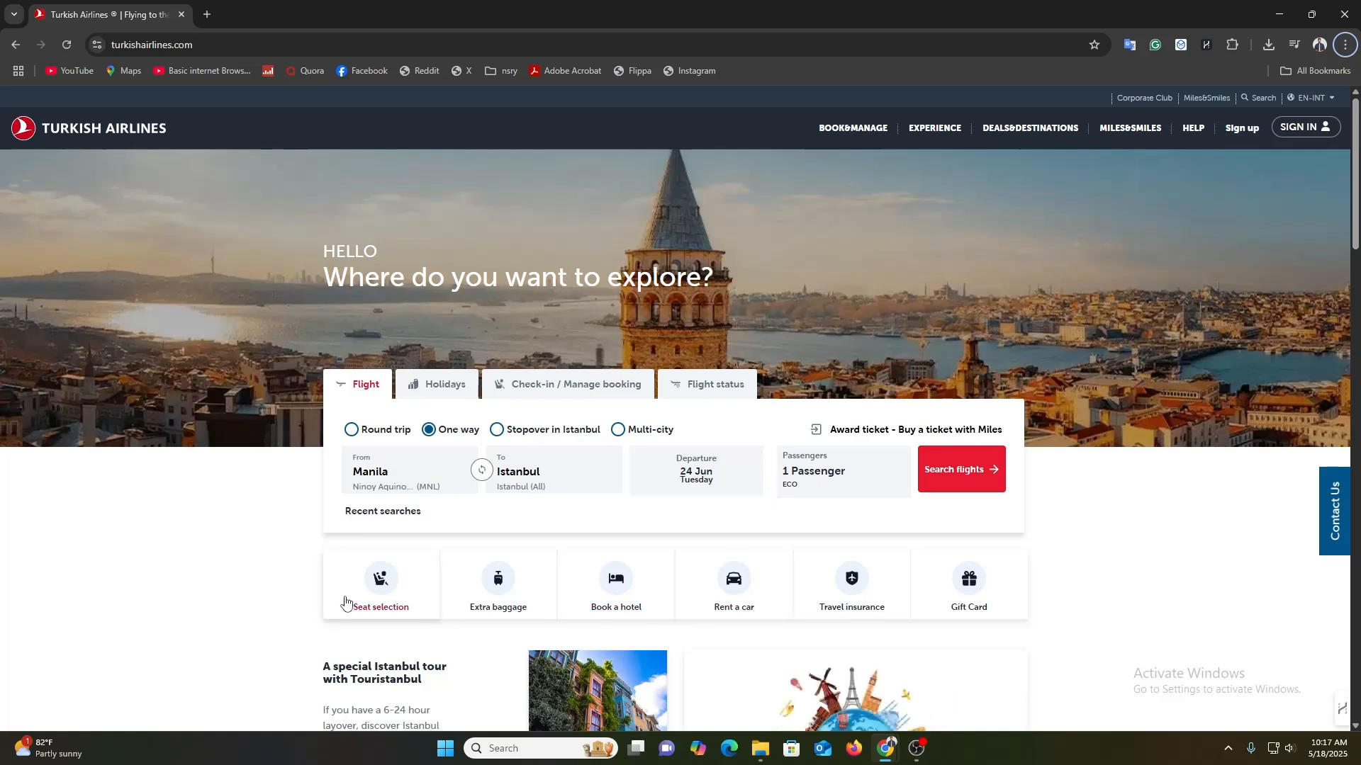
pyautogui.moveTo(274, 543)
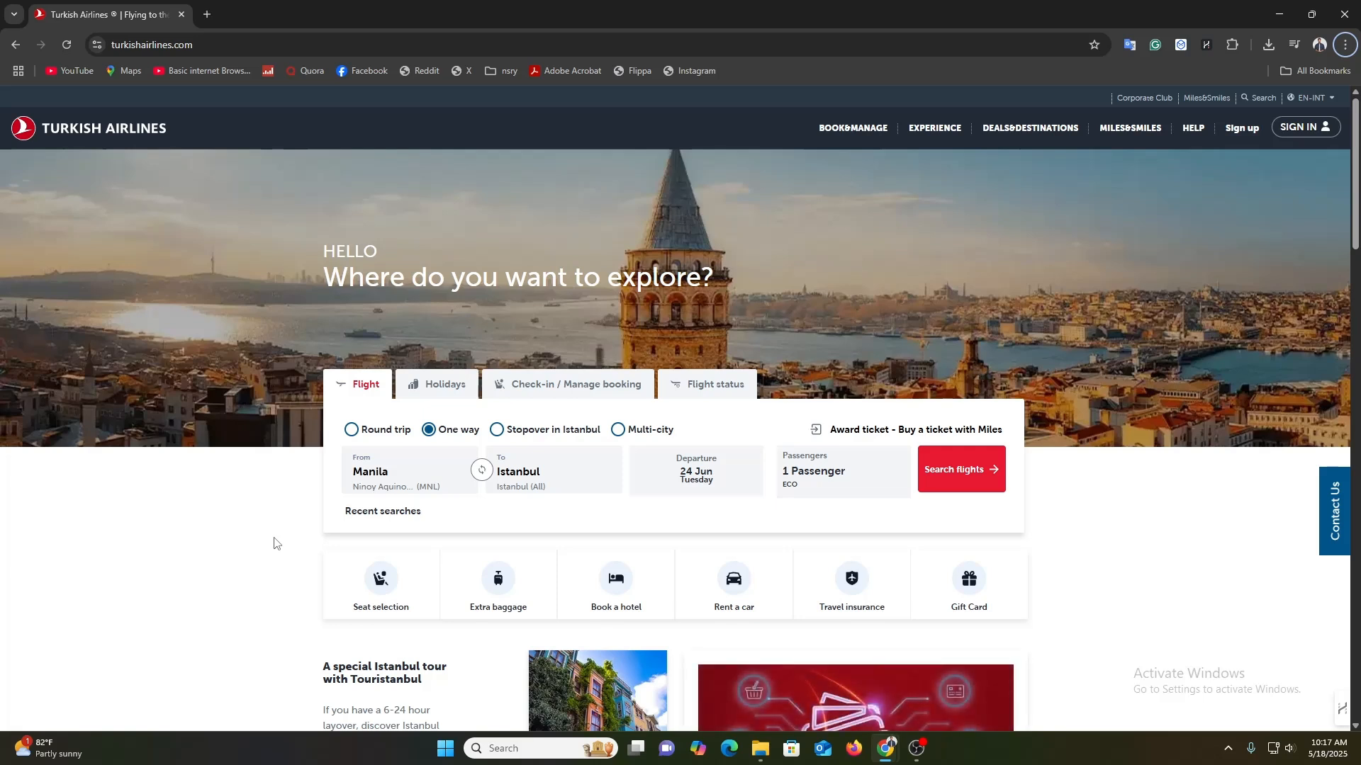
pyautogui.moveTo(257, 252)
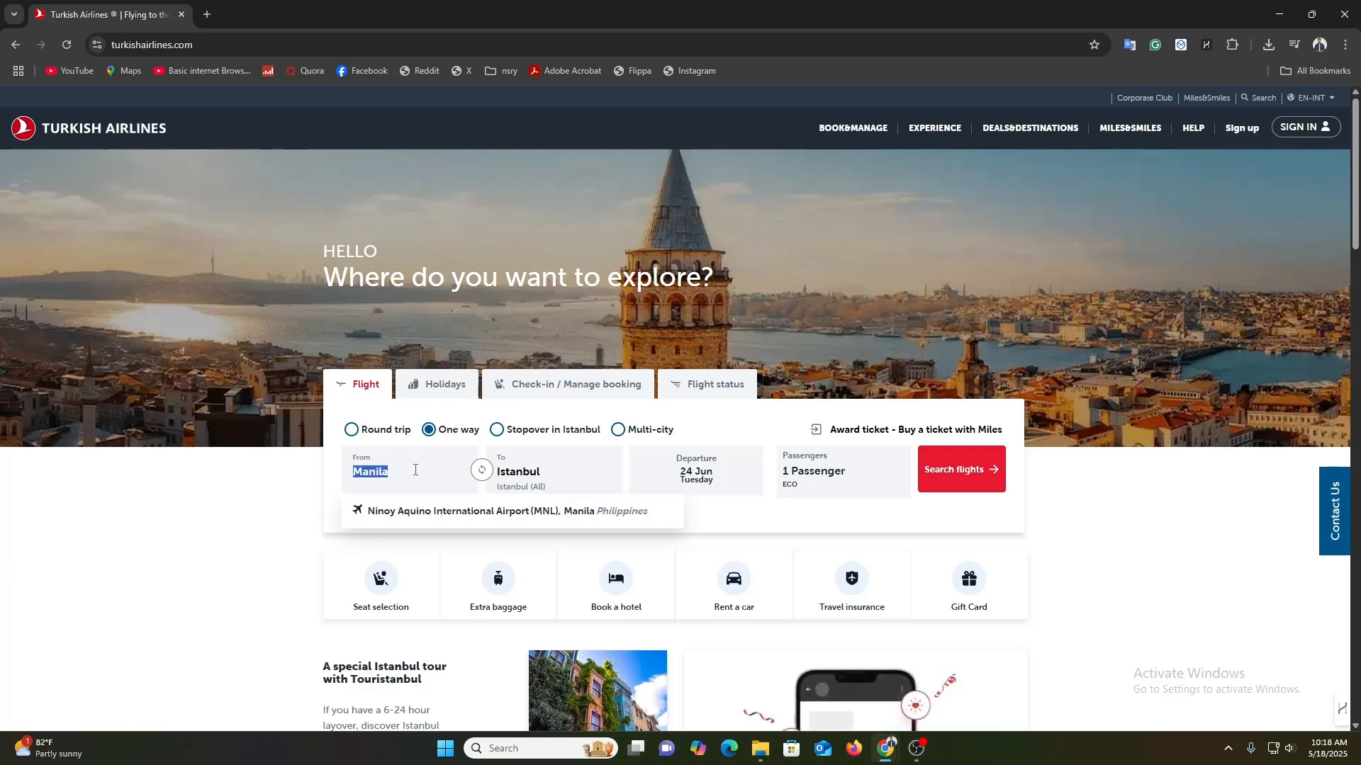
# Step: Enter Dallas-Fort Worth as the origin, replacing Manila, with Istanbul as destination
pyautogui.write('Uni')
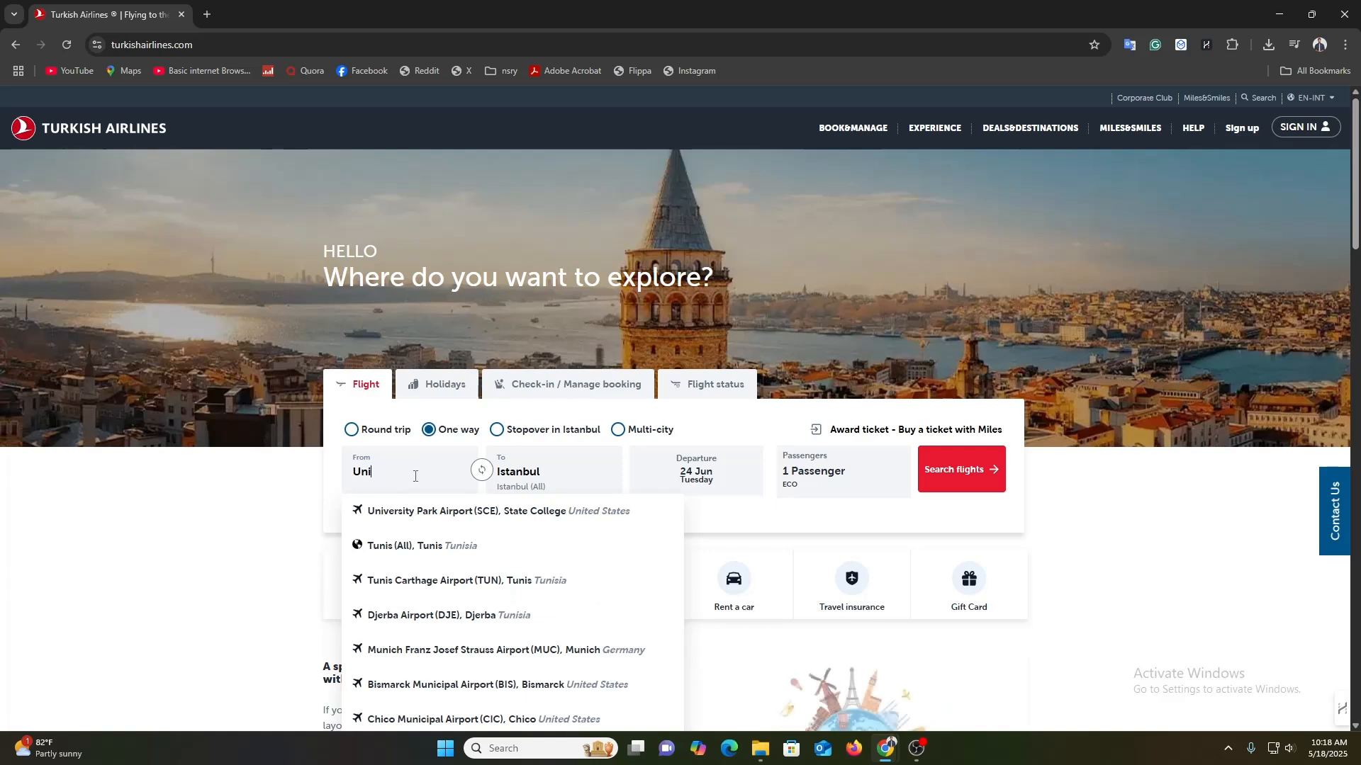
pyautogui.write('red')
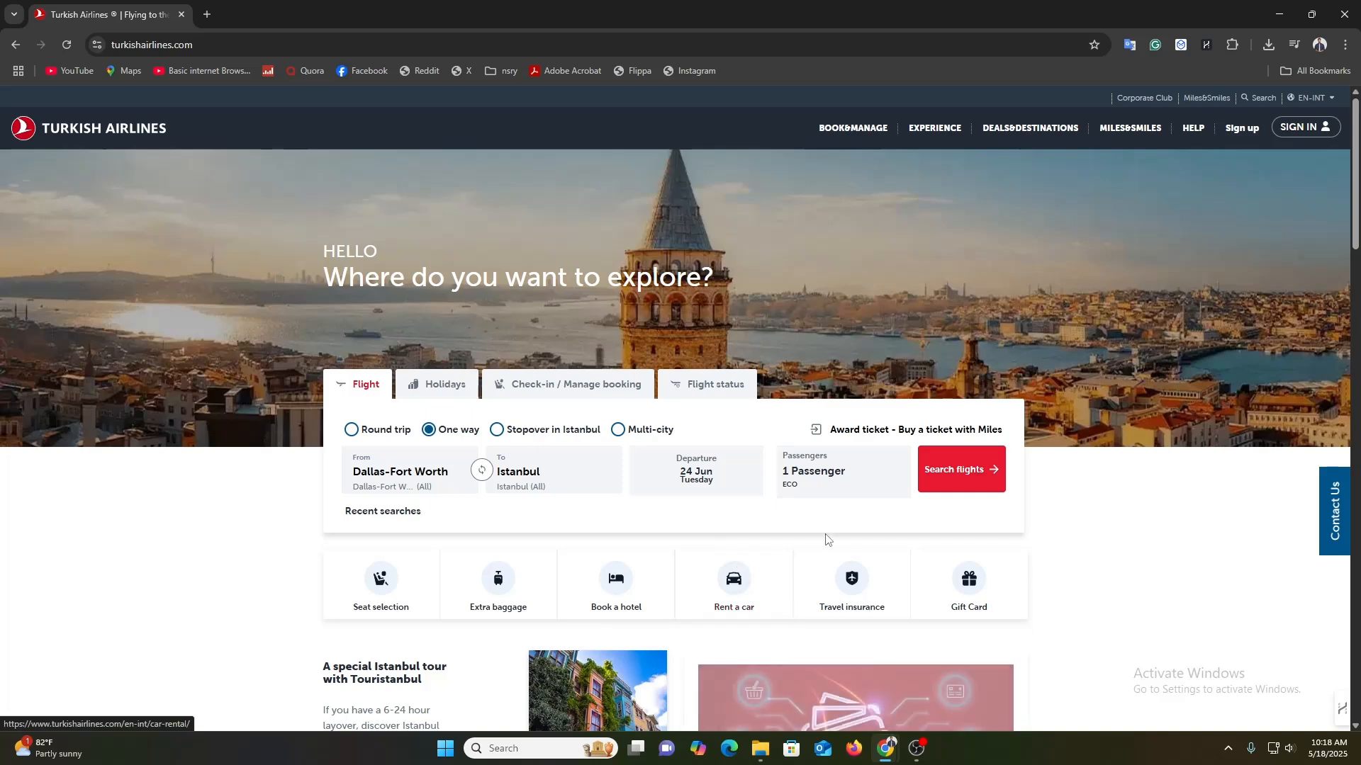
pyautogui.moveTo(961, 469)
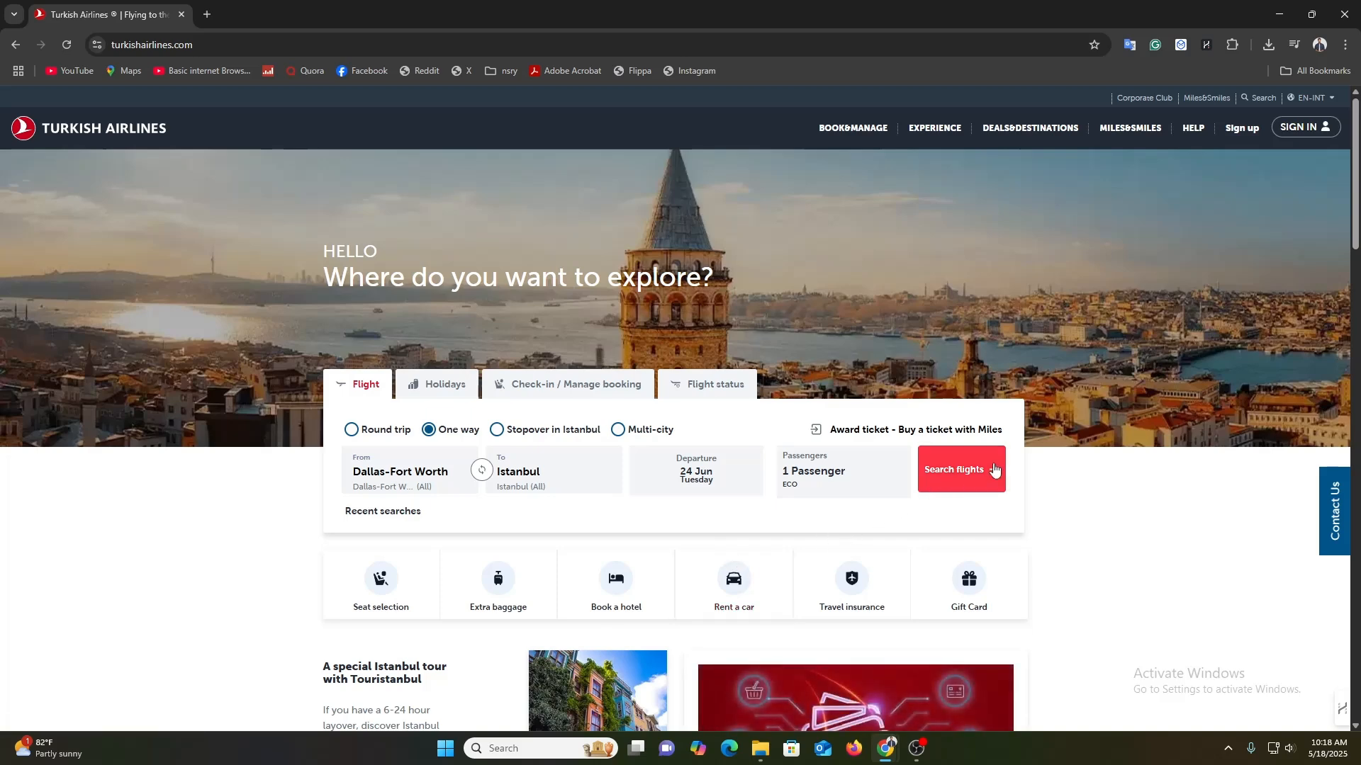
# Step: Search one-way flights Dallas-Fort Worth to Istanbul on Tuesday, 24 June
pyautogui.click(959, 469)
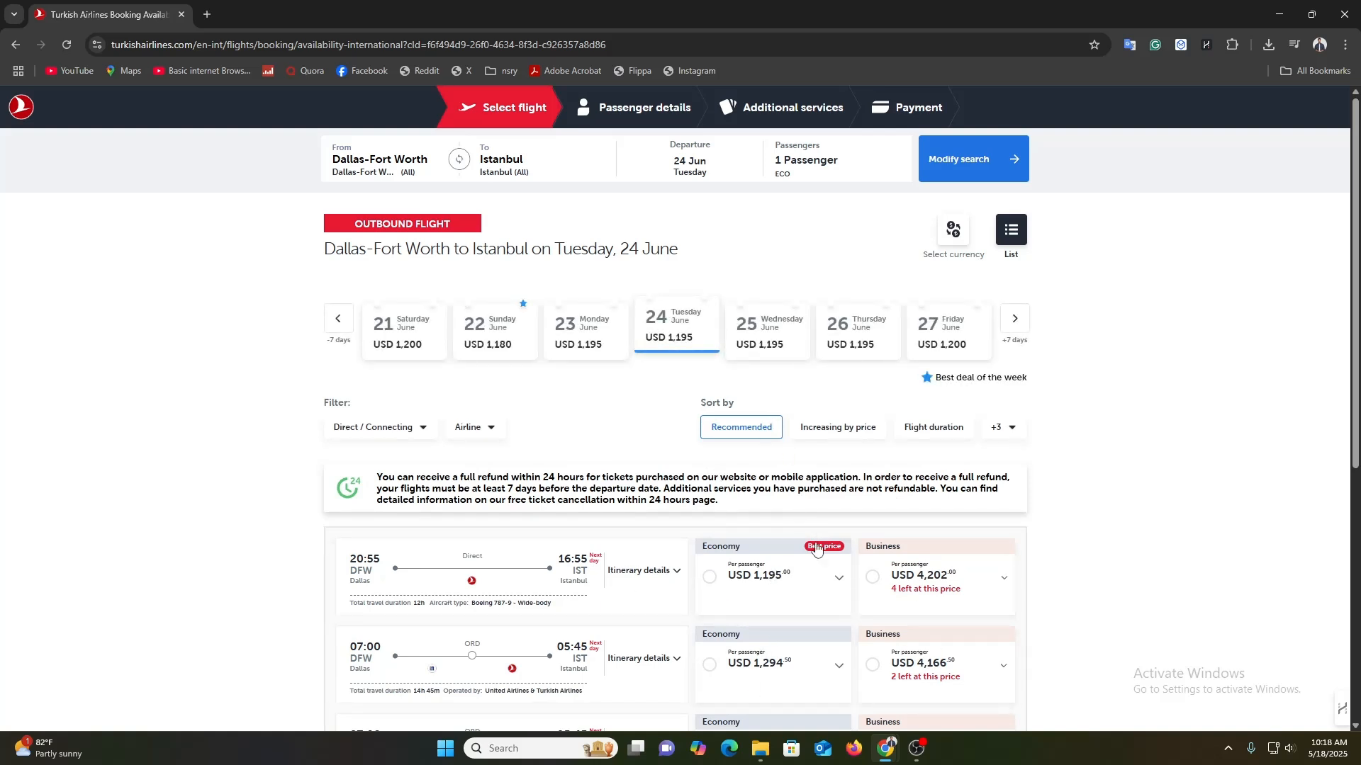
pyautogui.moveTo(1130, 635)
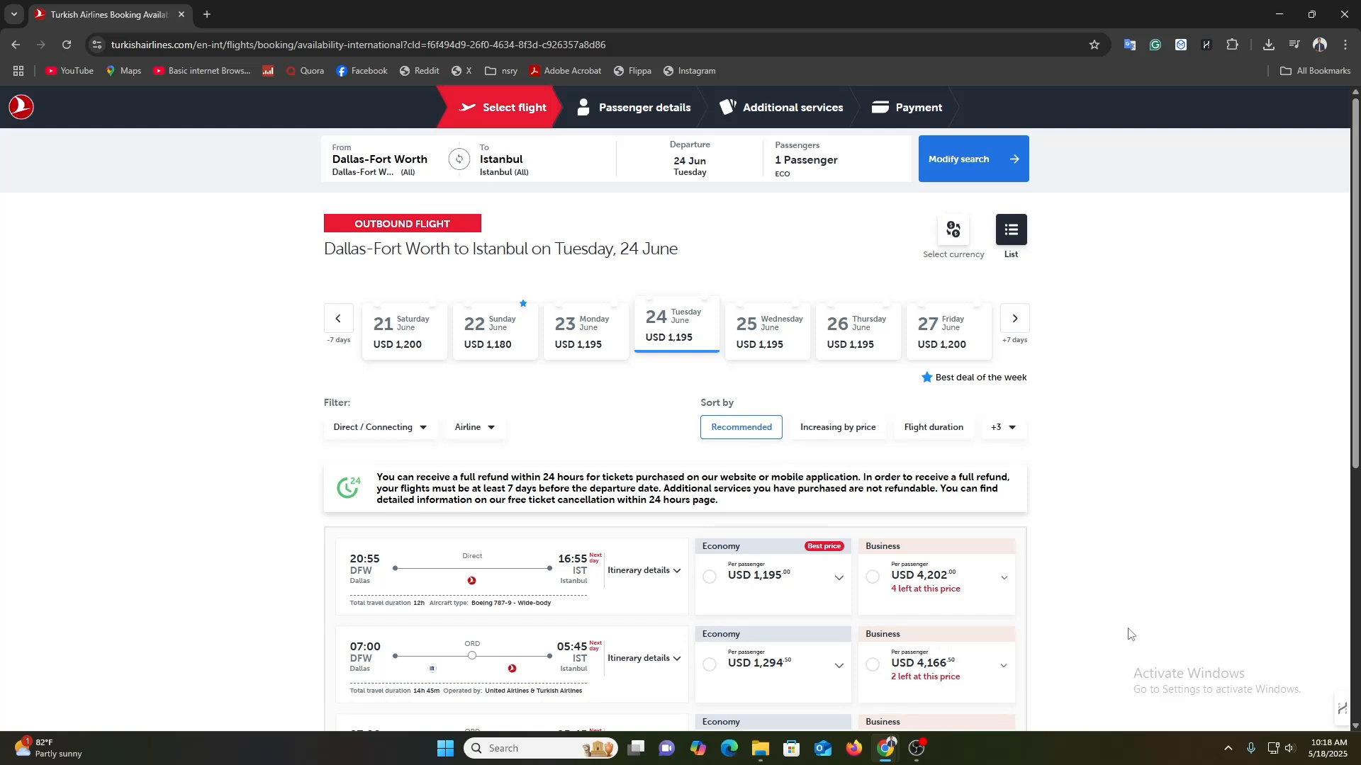
pyautogui.moveTo(907, 274)
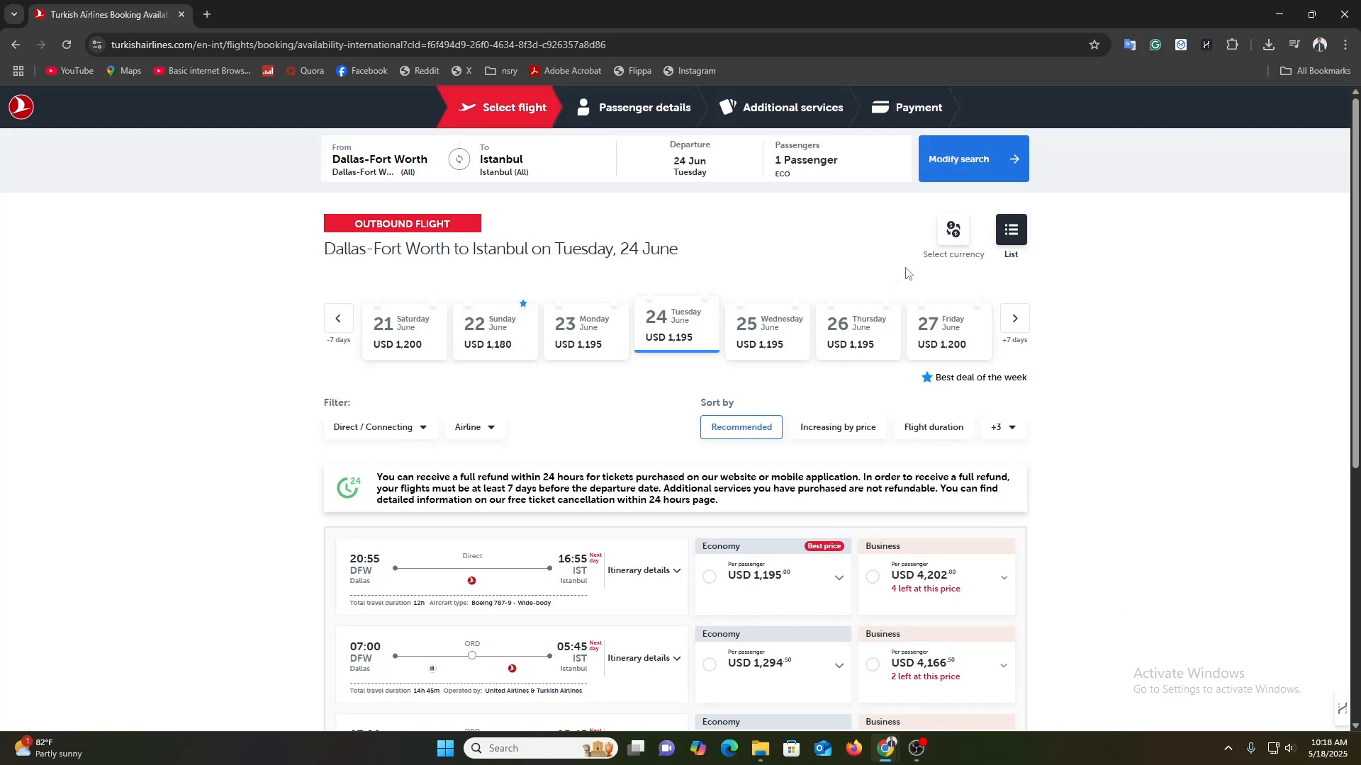
pyautogui.moveTo(954, 241)
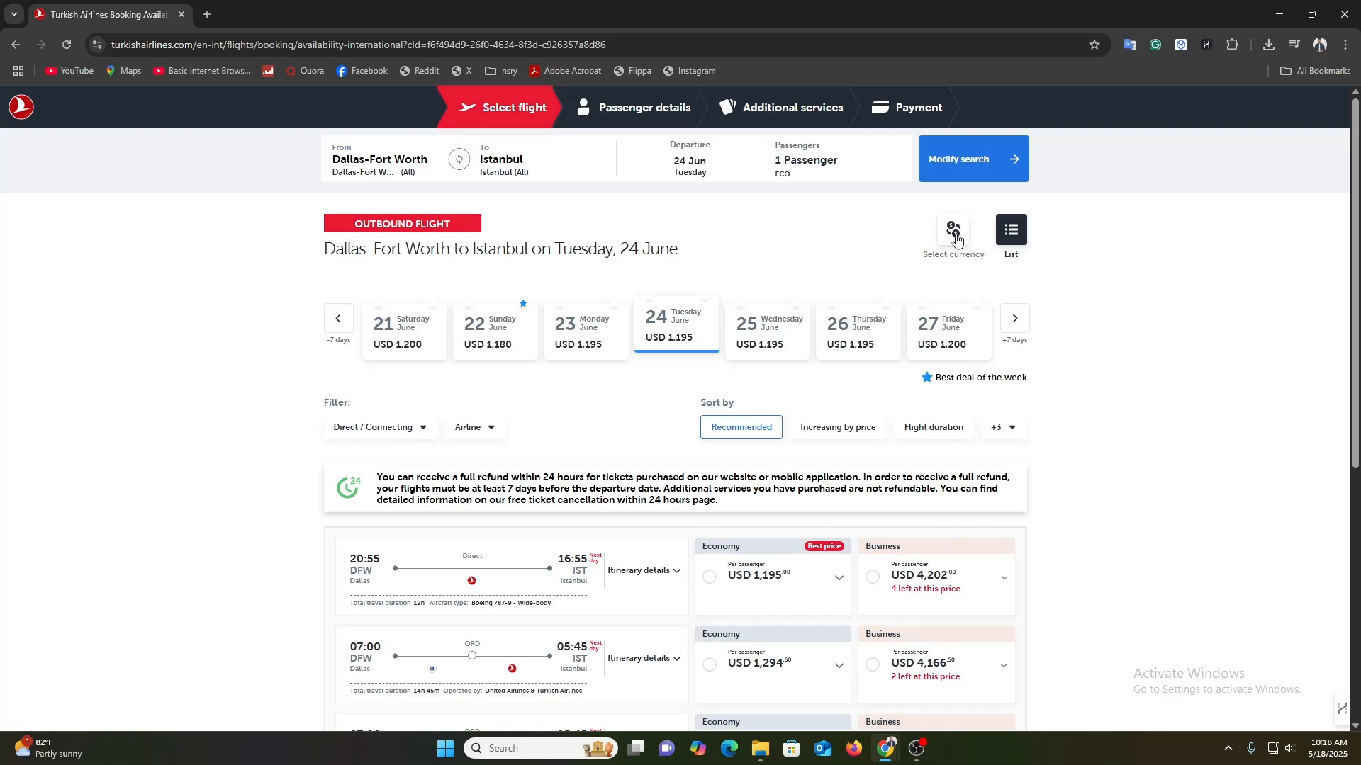
# Step: Convert the USD 1,195 fare to Czech Koruna in the currency converter (about CZK 26,621.10)
pyautogui.click(952, 232)
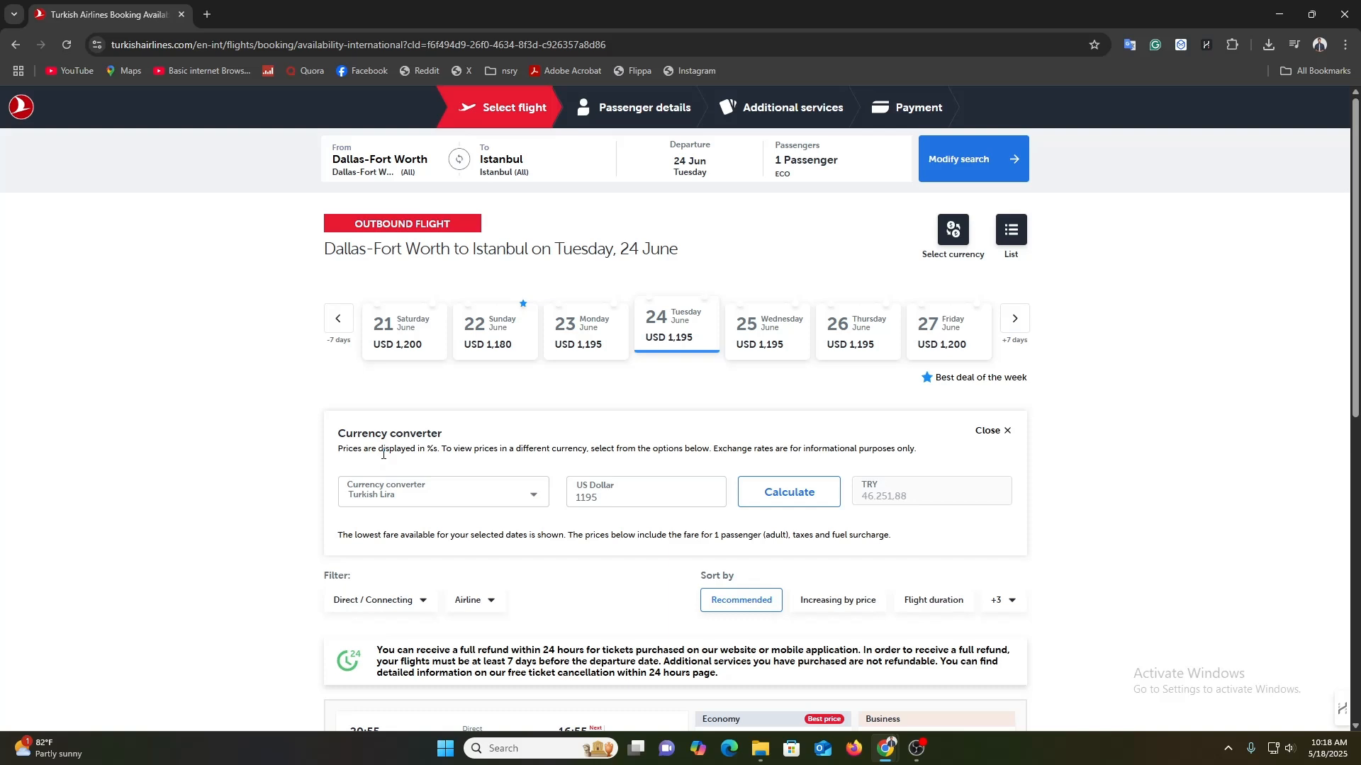
pyautogui.moveTo(424, 504)
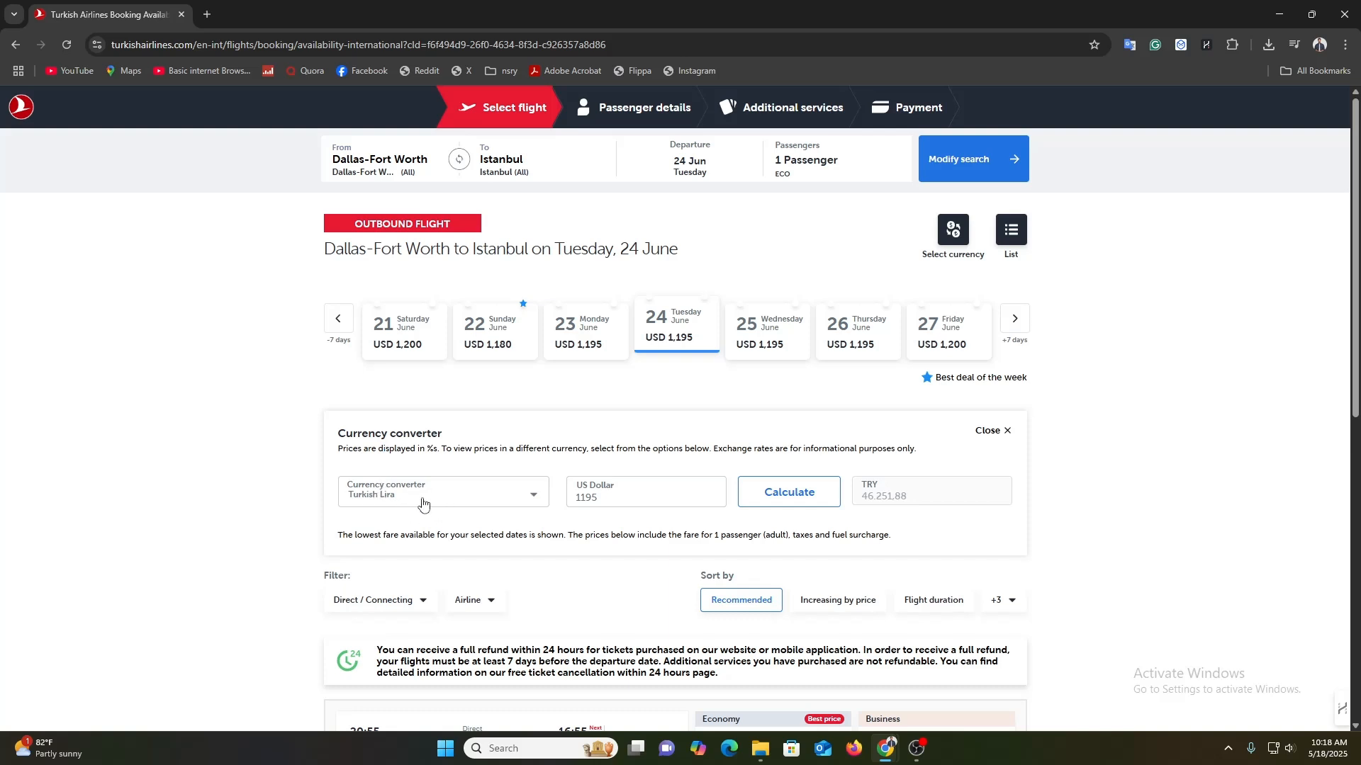
pyautogui.click(442, 493)
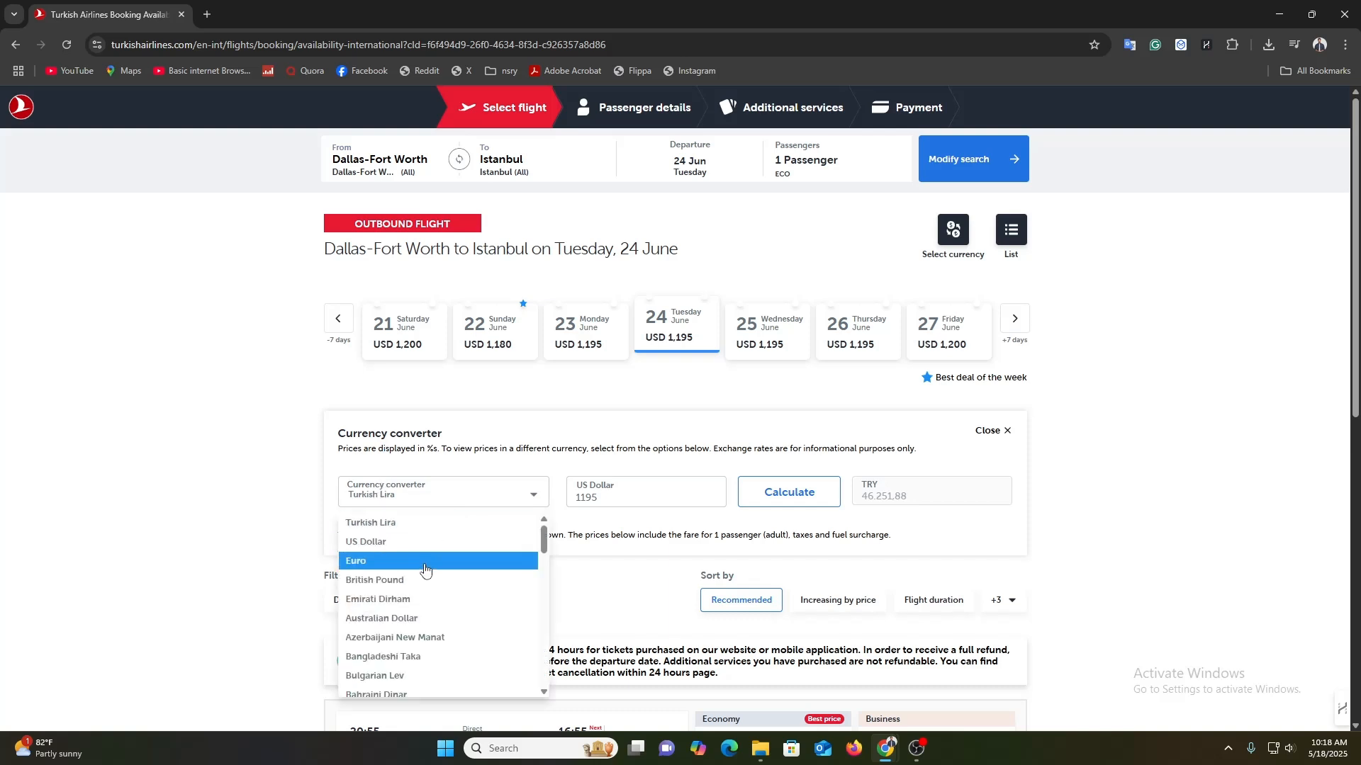
pyautogui.scroll(-3)
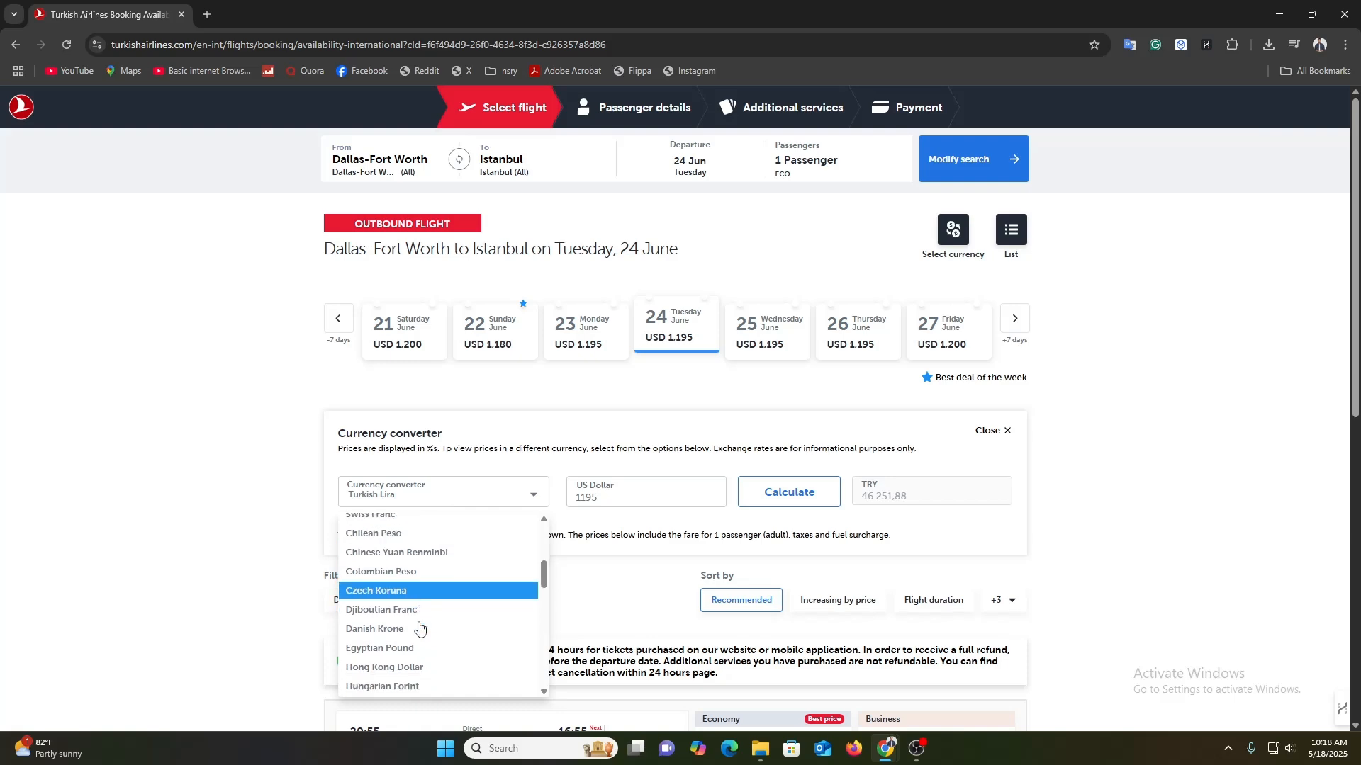
pyautogui.scroll(-3)
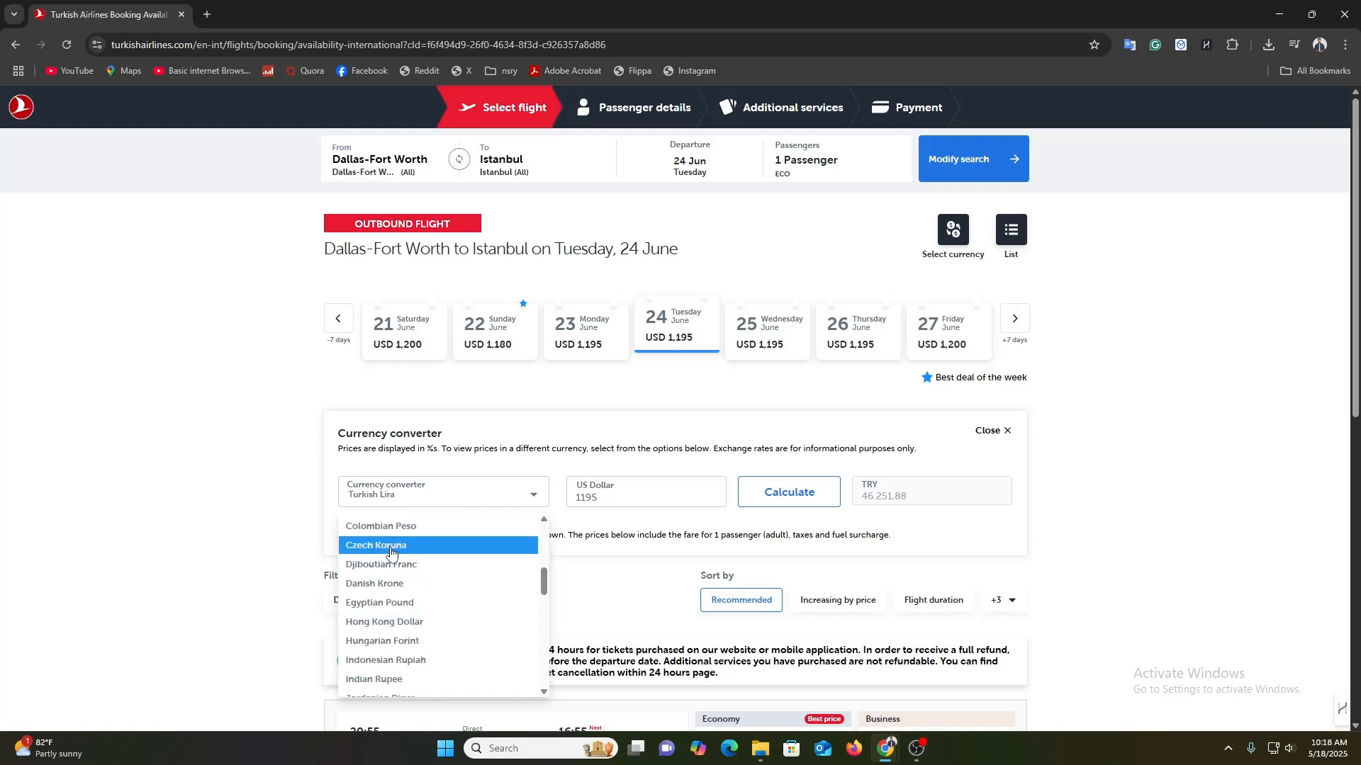
pyautogui.click(374, 544)
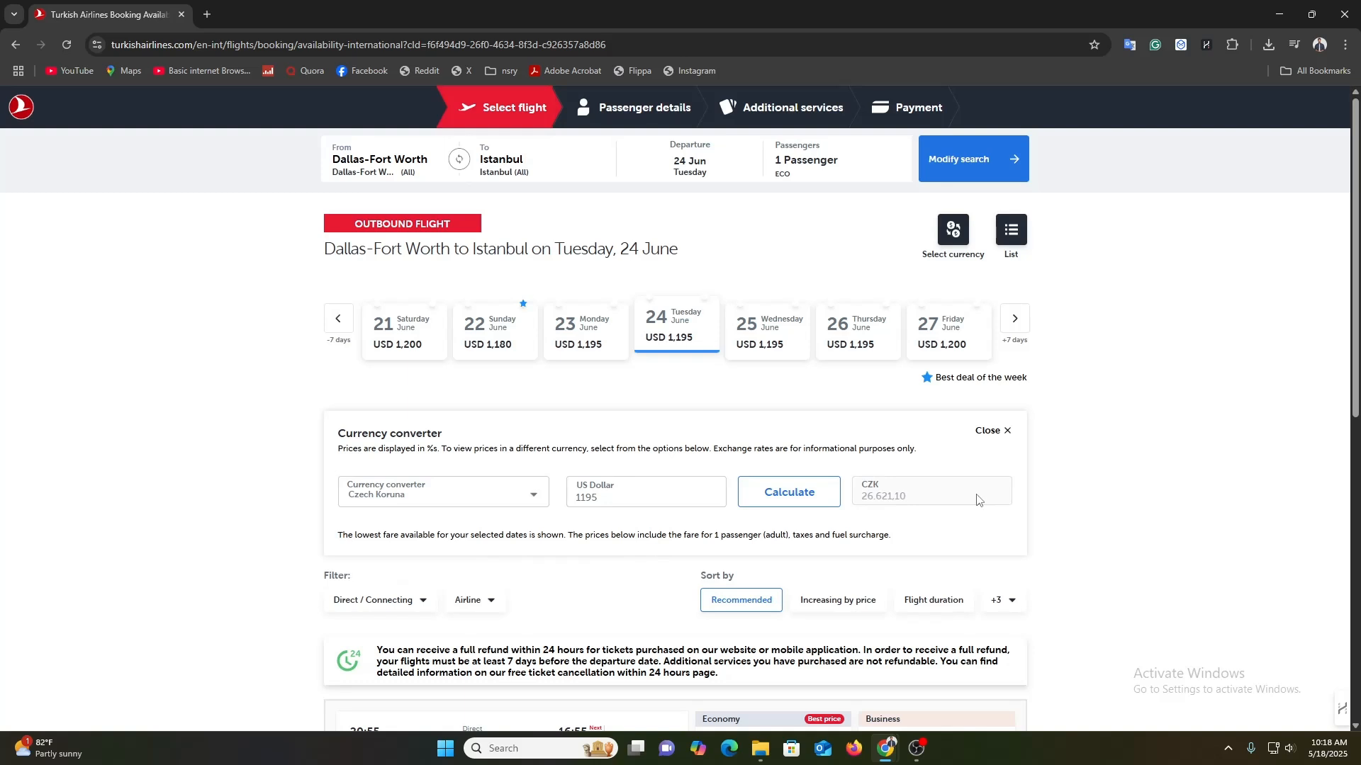
pyautogui.moveTo(888, 513)
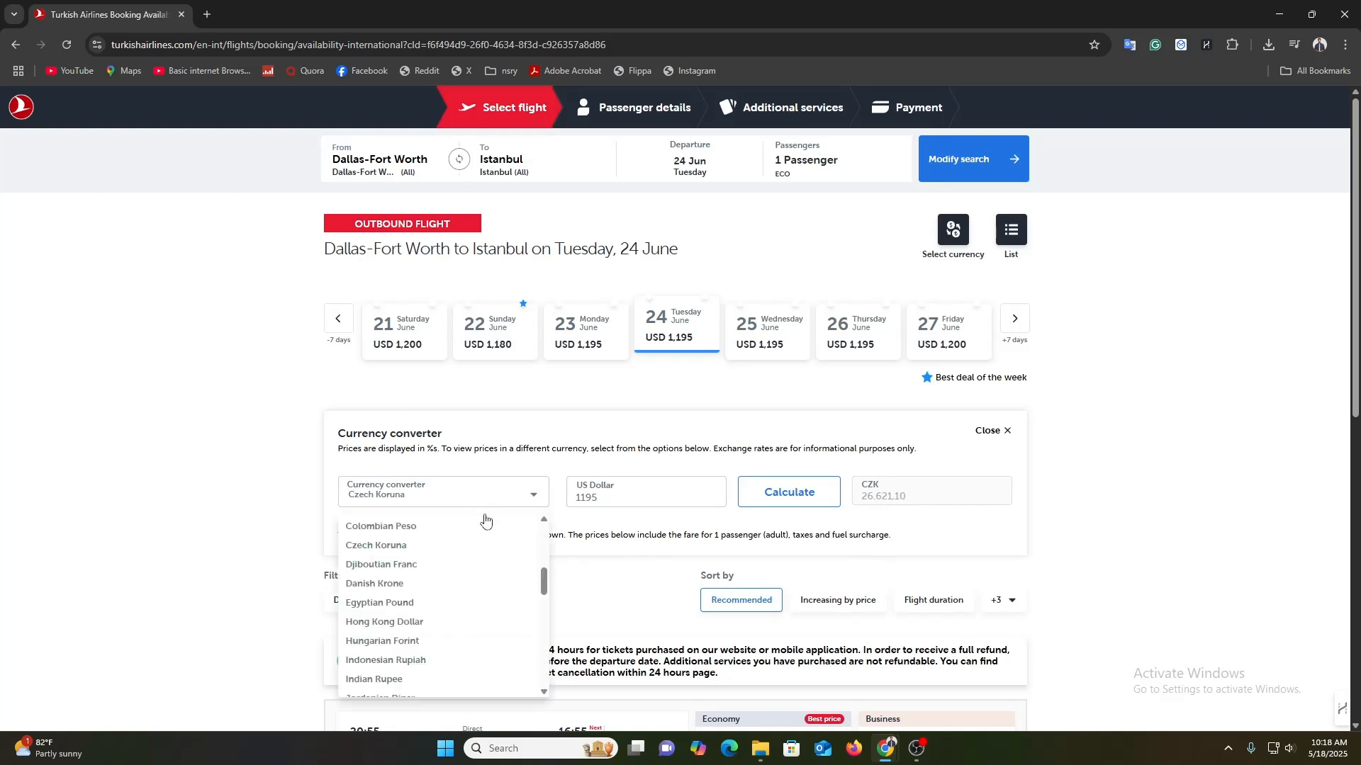
# Step: Switch the converter currency to Euro, showing the USD 1,195 fare as EUR 1,067.74
pyautogui.scroll(-3)
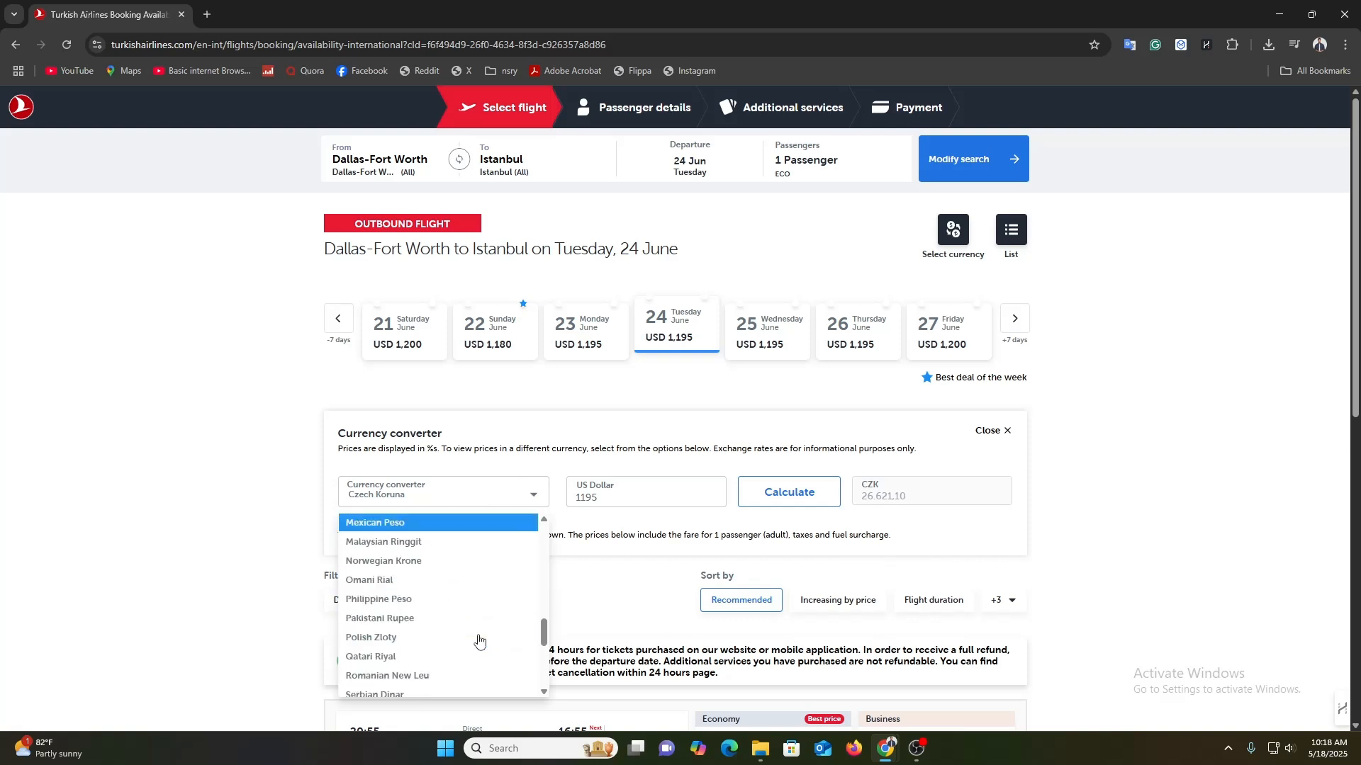
pyautogui.scroll(-3)
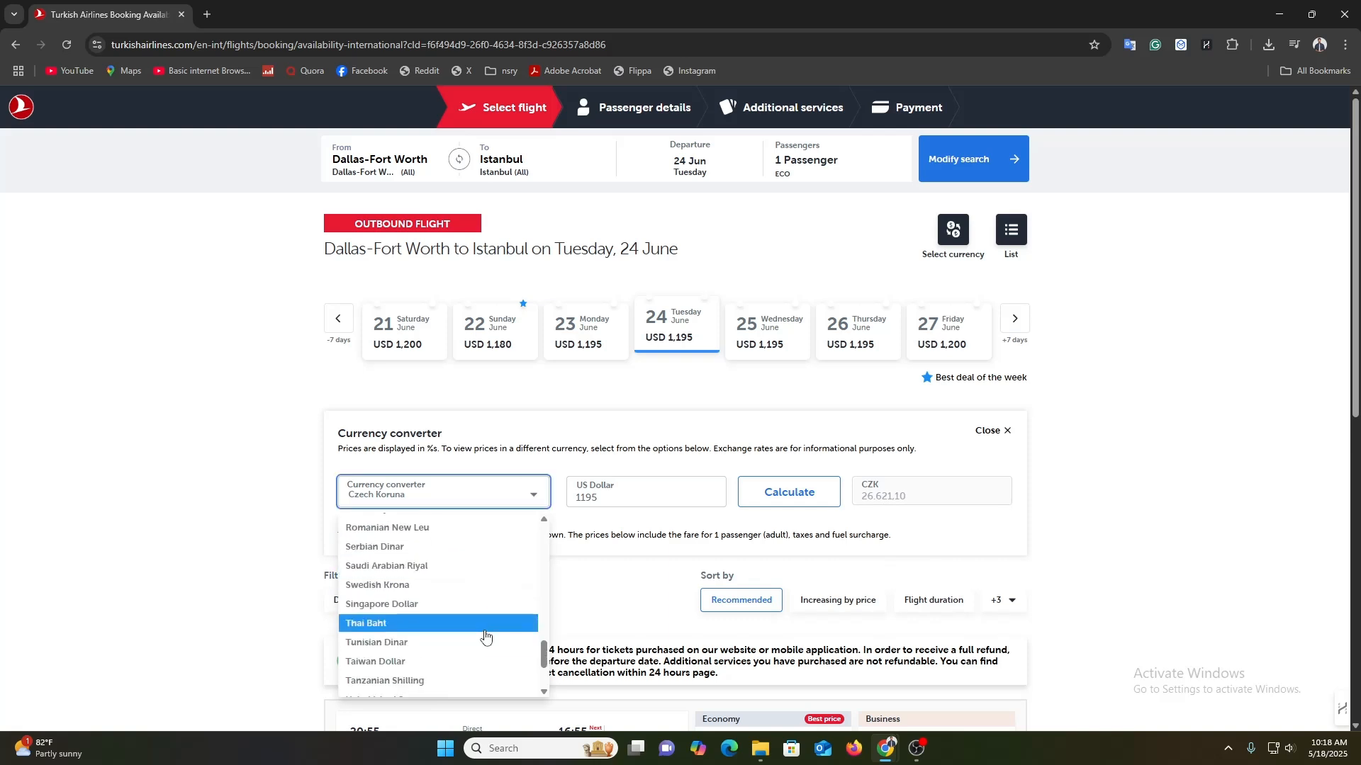
pyautogui.scroll(-3)
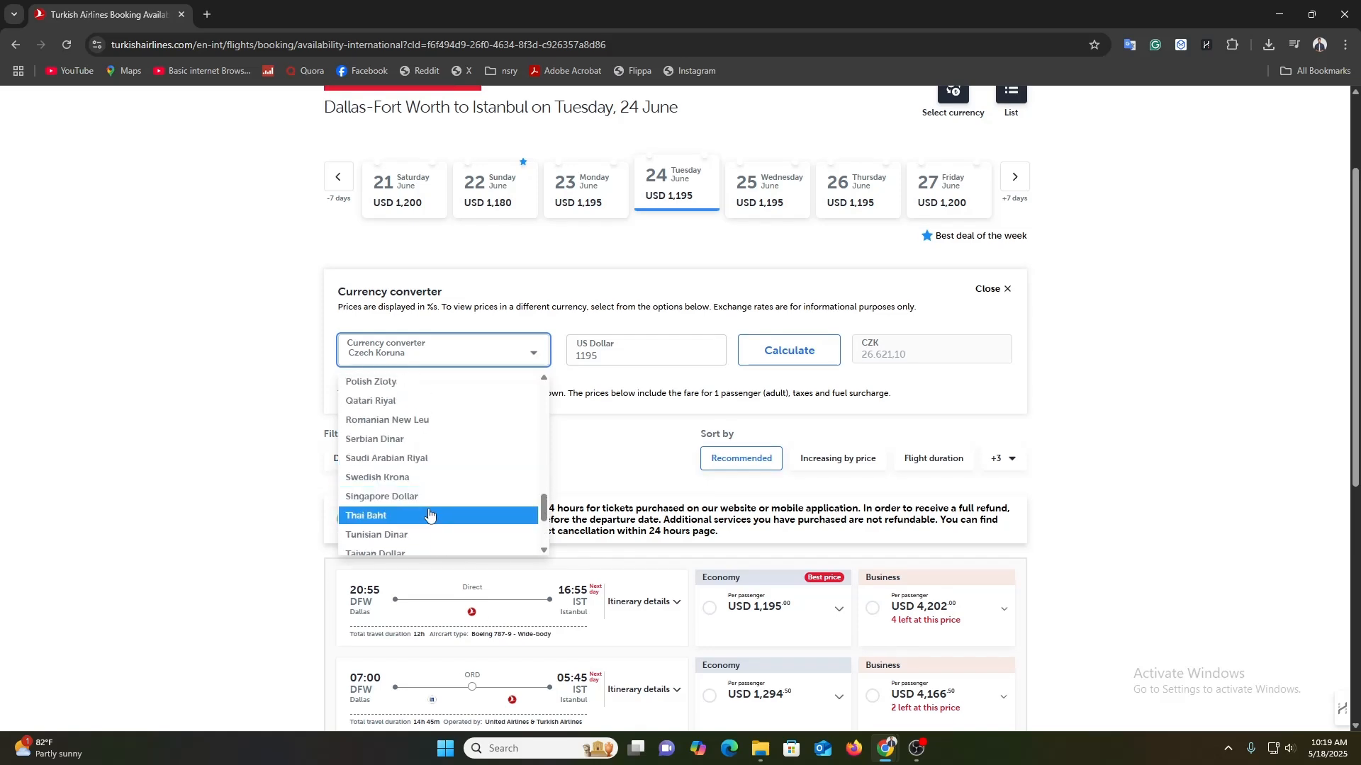
pyautogui.scroll(3)
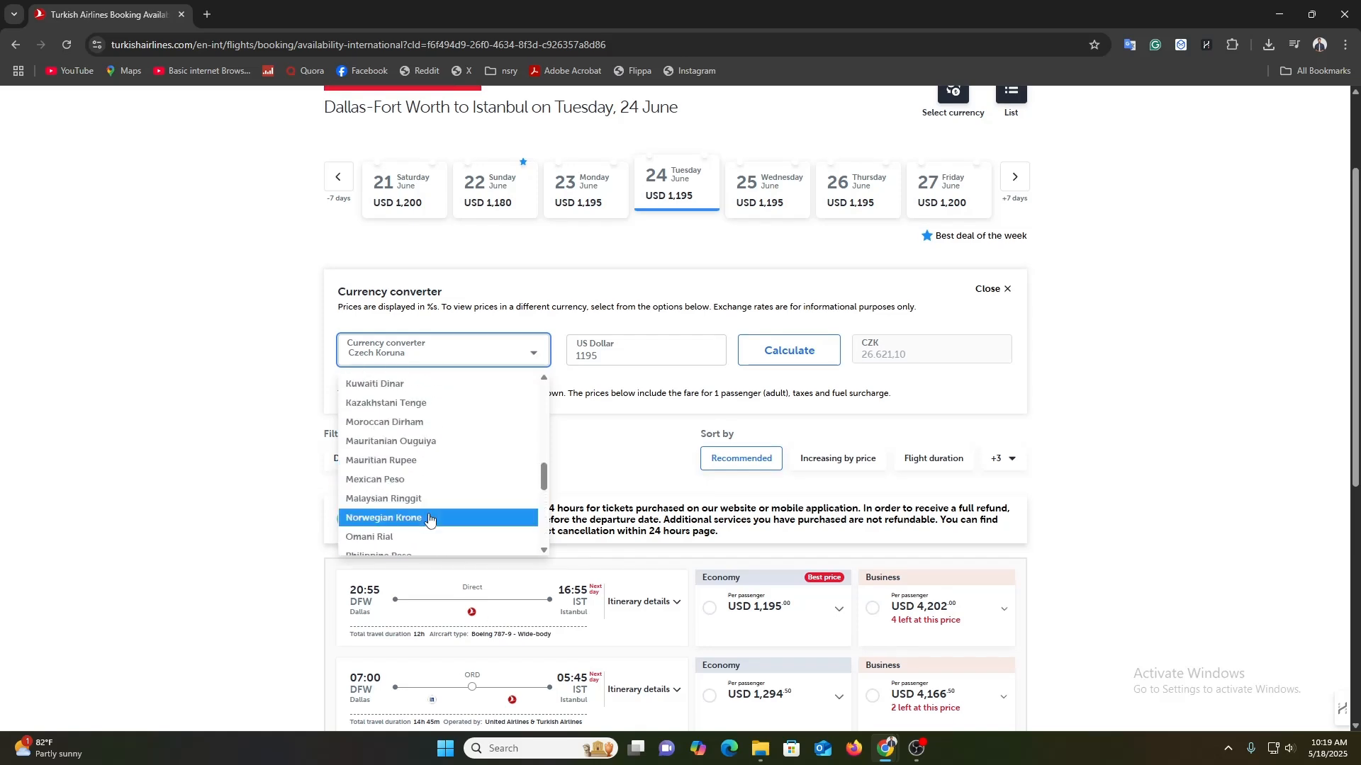
pyautogui.scroll(3)
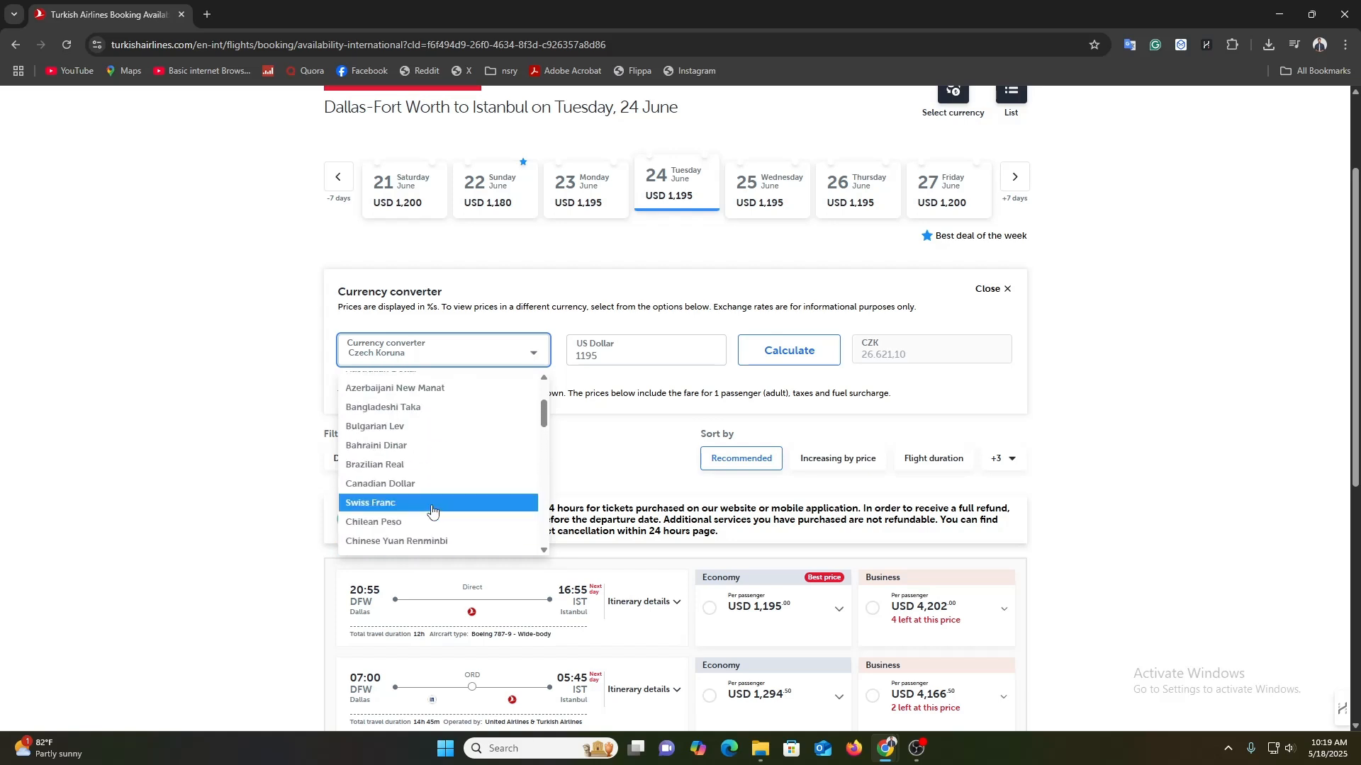
pyautogui.scroll(3)
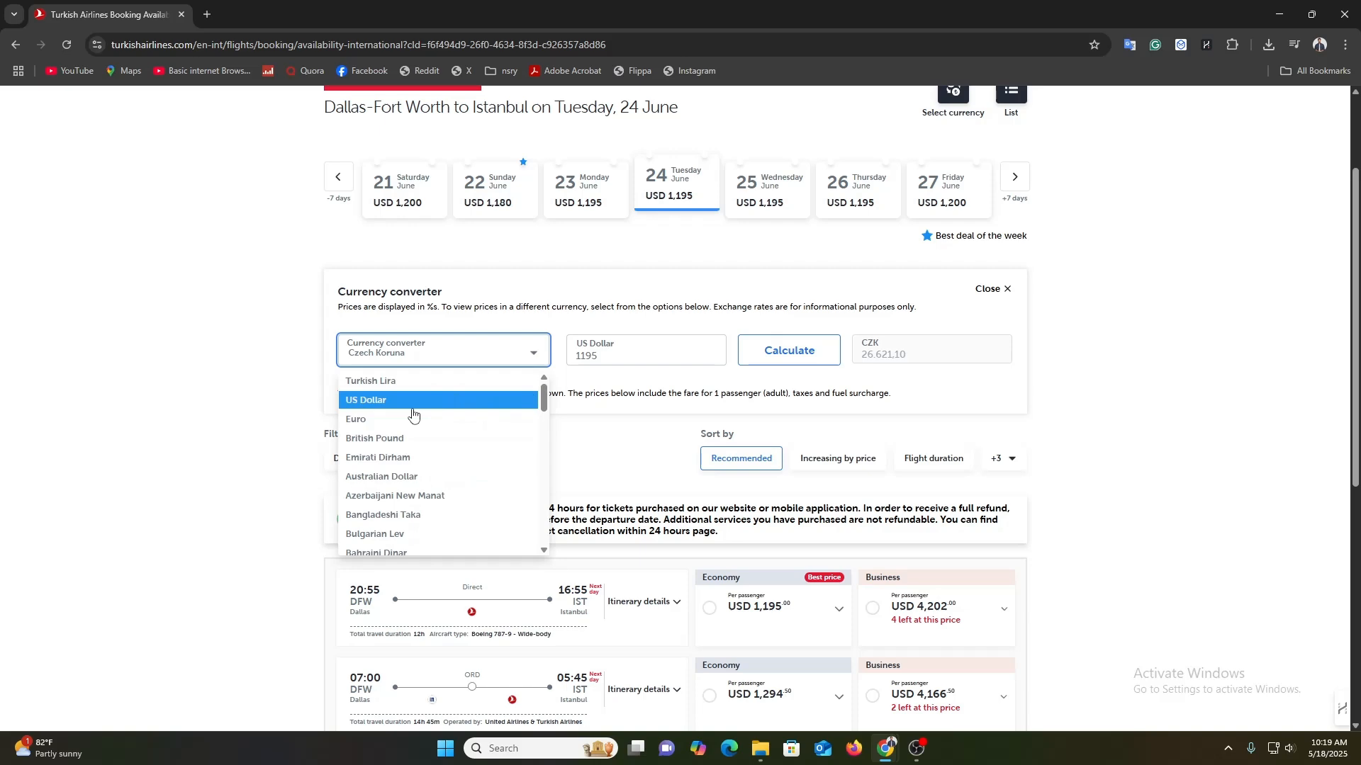
pyautogui.click(355, 420)
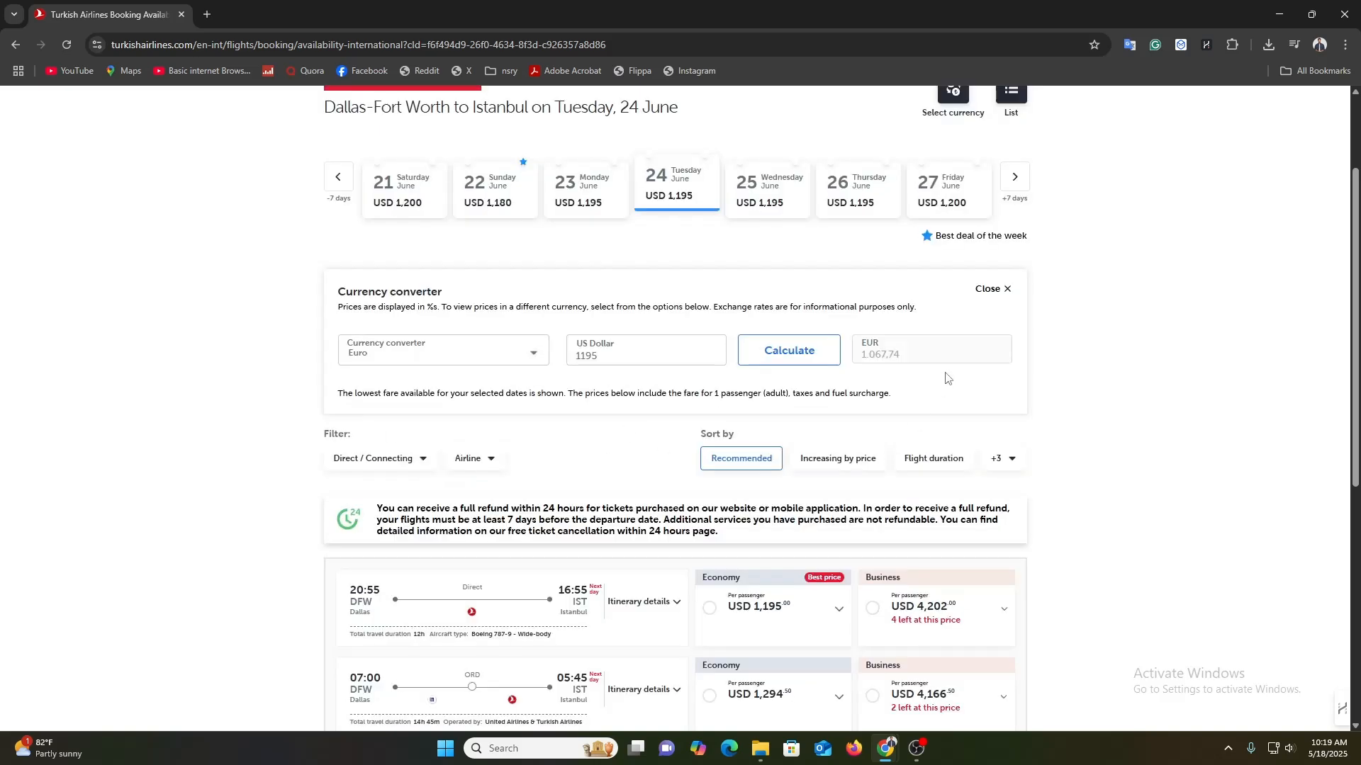
pyautogui.moveTo(880, 366)
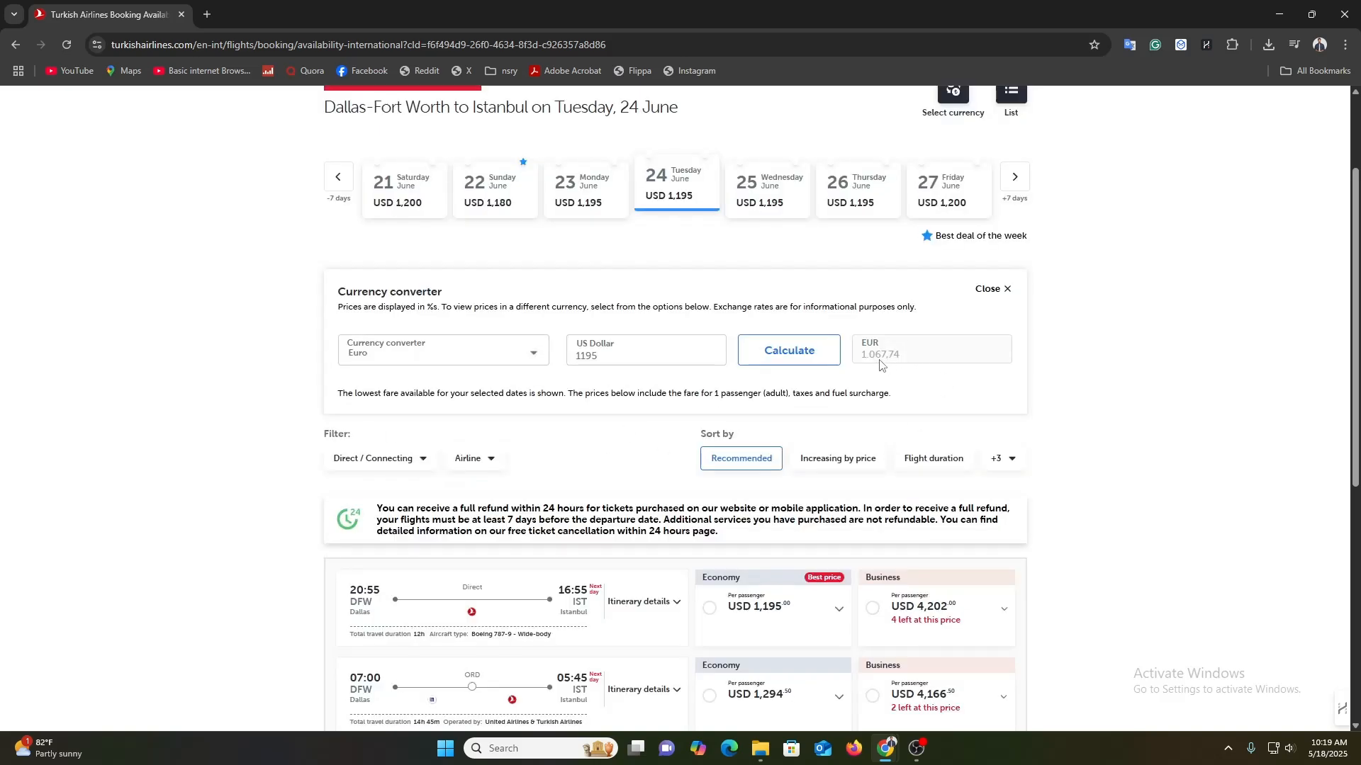
pyautogui.moveTo(878, 450)
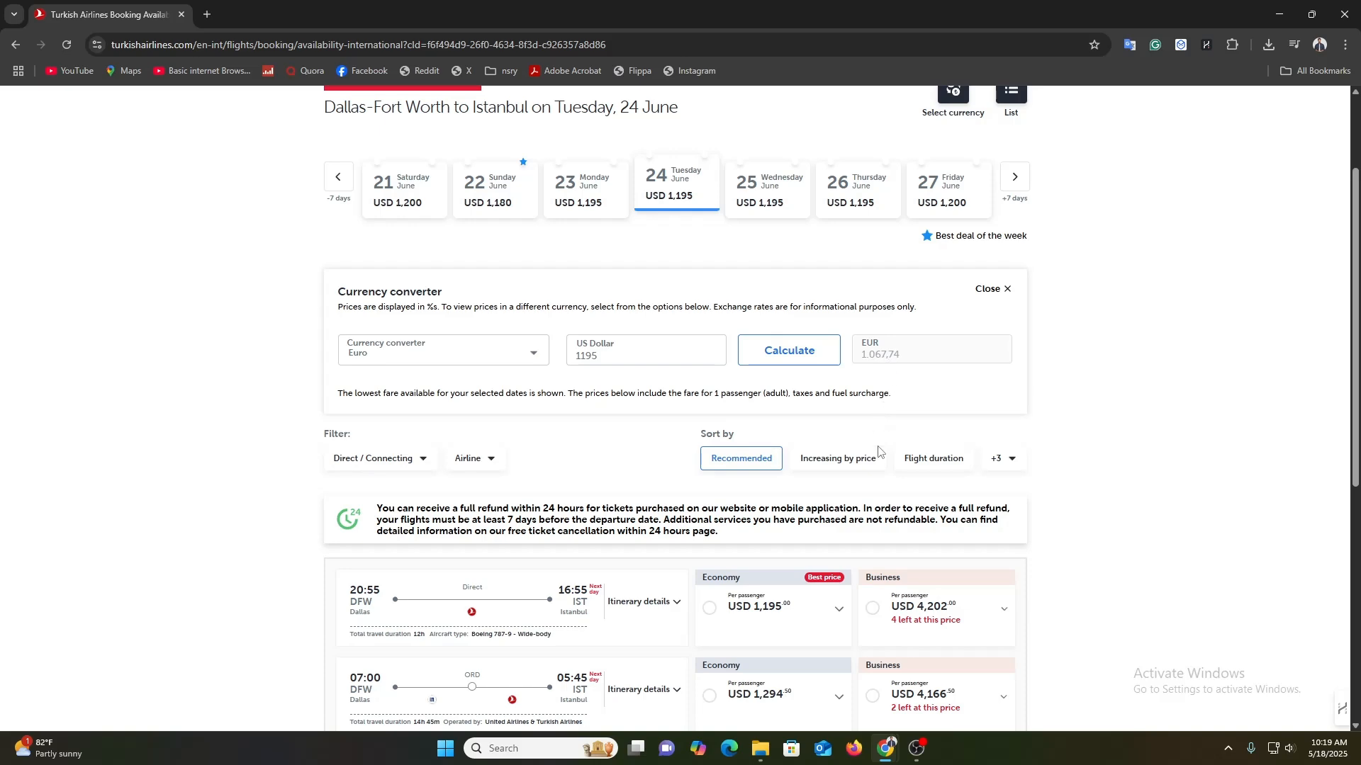
pyautogui.scroll(3)
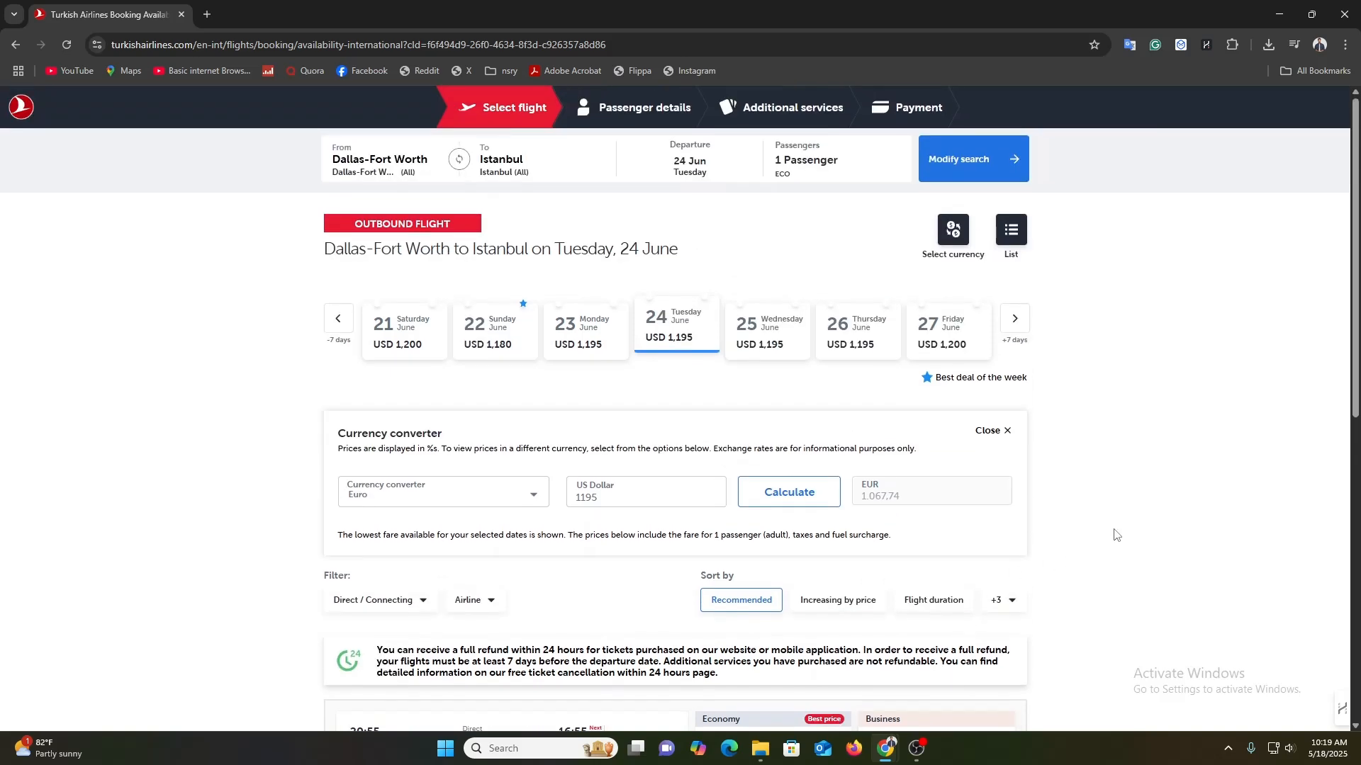
pyautogui.moveTo(1108, 536)
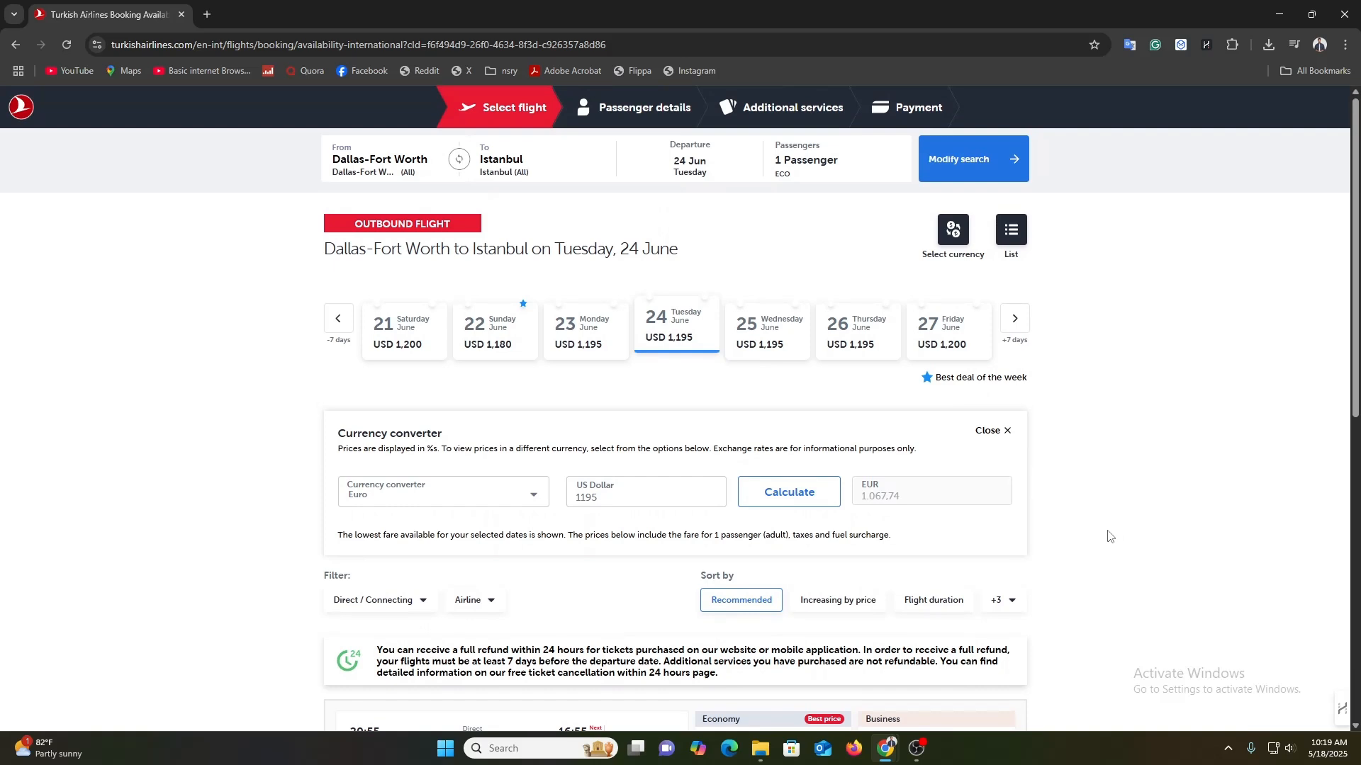